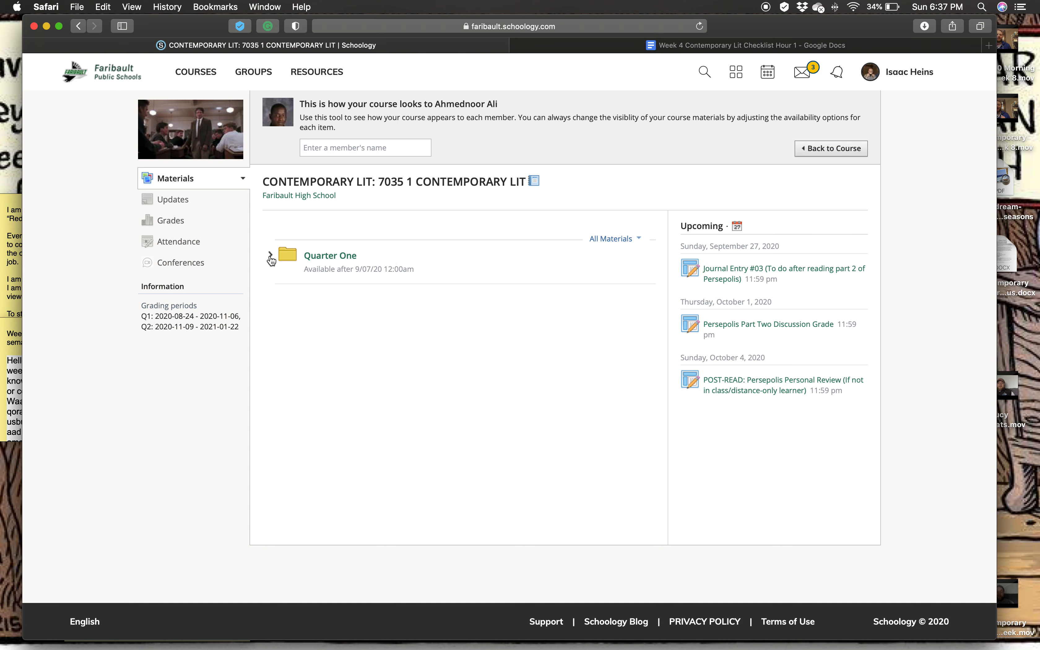
mouse_move(395, 217)
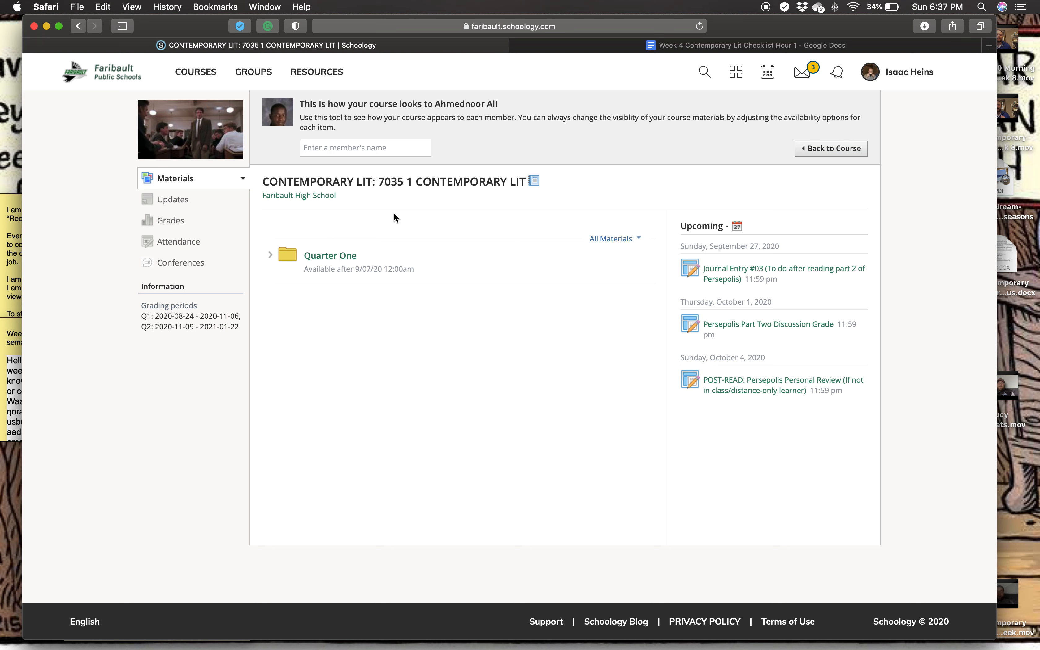
mouse_move(485, 225)
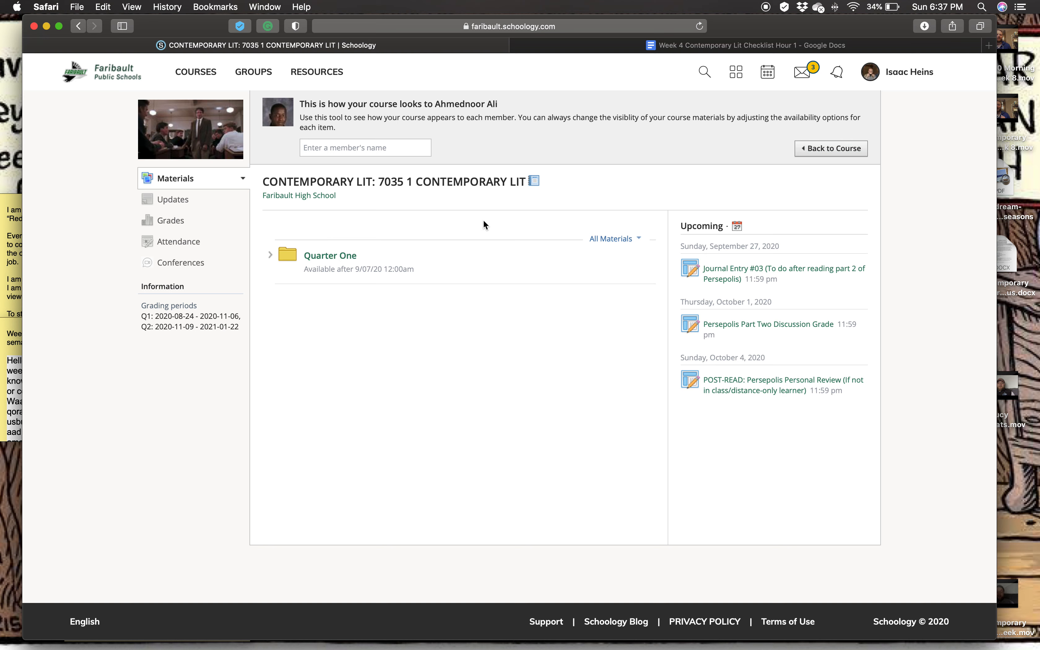
mouse_move(494, 226)
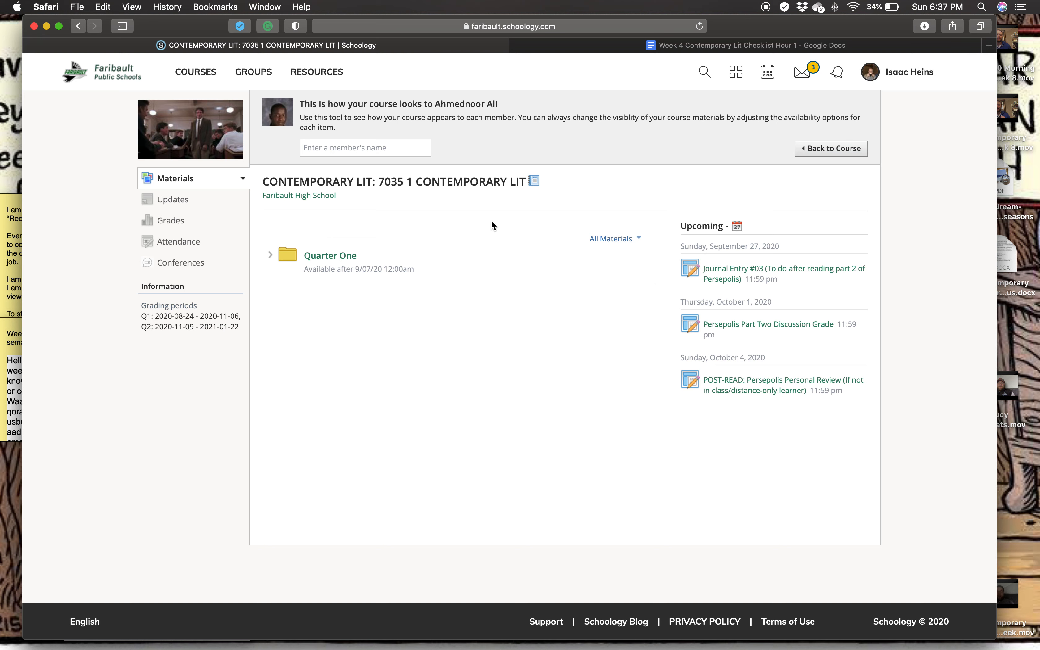
mouse_move(489, 230)
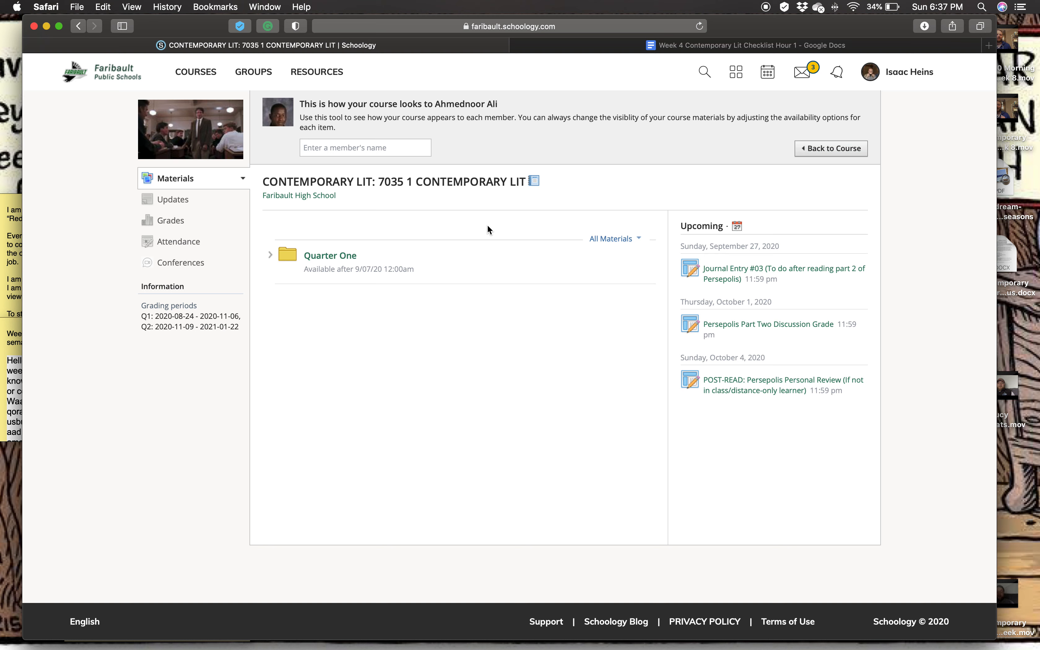
mouse_move(487, 230)
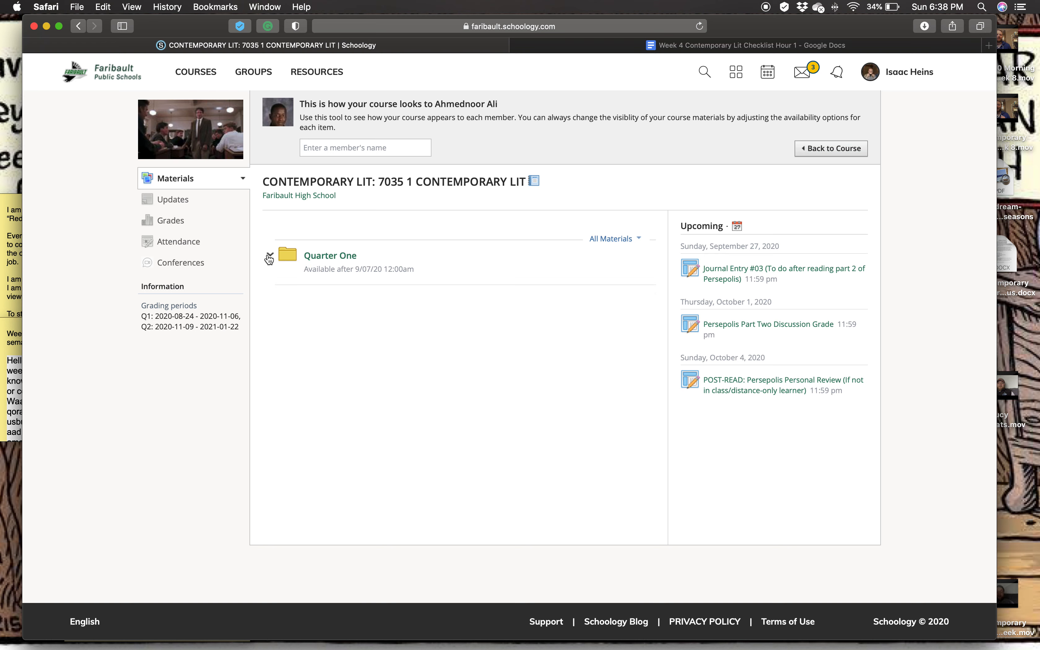
Expand Quarter One and then Week 4 (September 28-October 2) to list its materials.
left_click(271, 256)
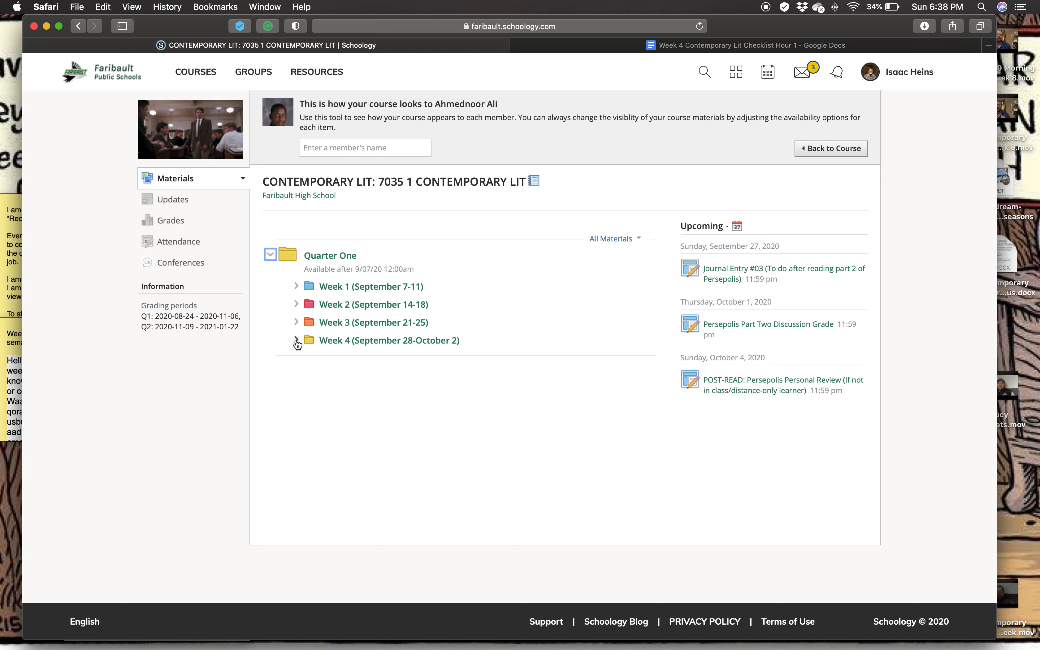
left_click(296, 341)
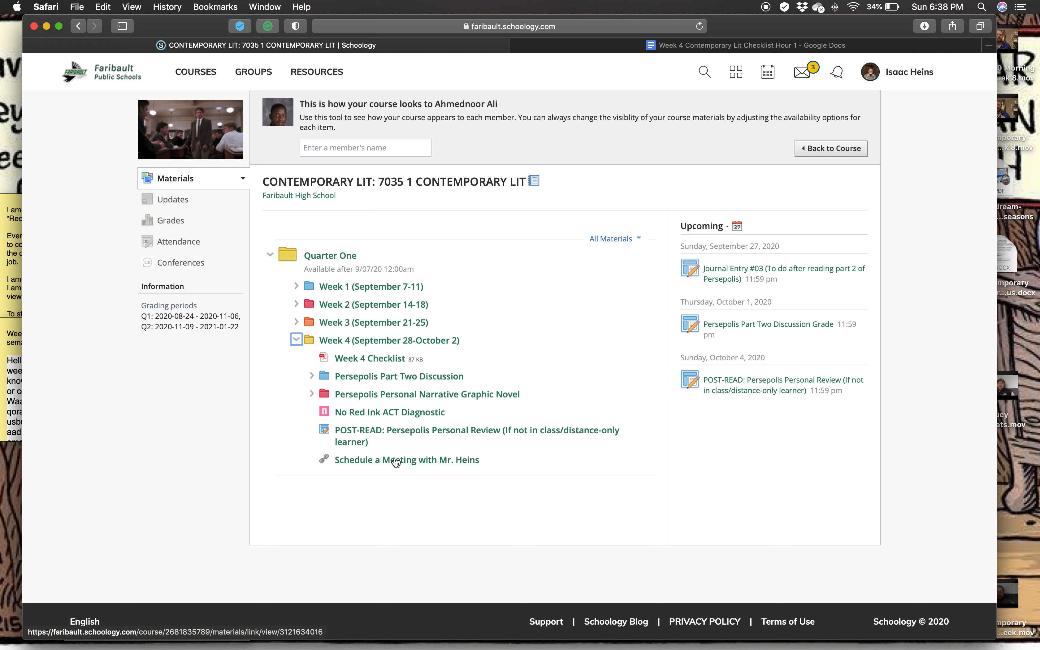
mouse_move(415, 461)
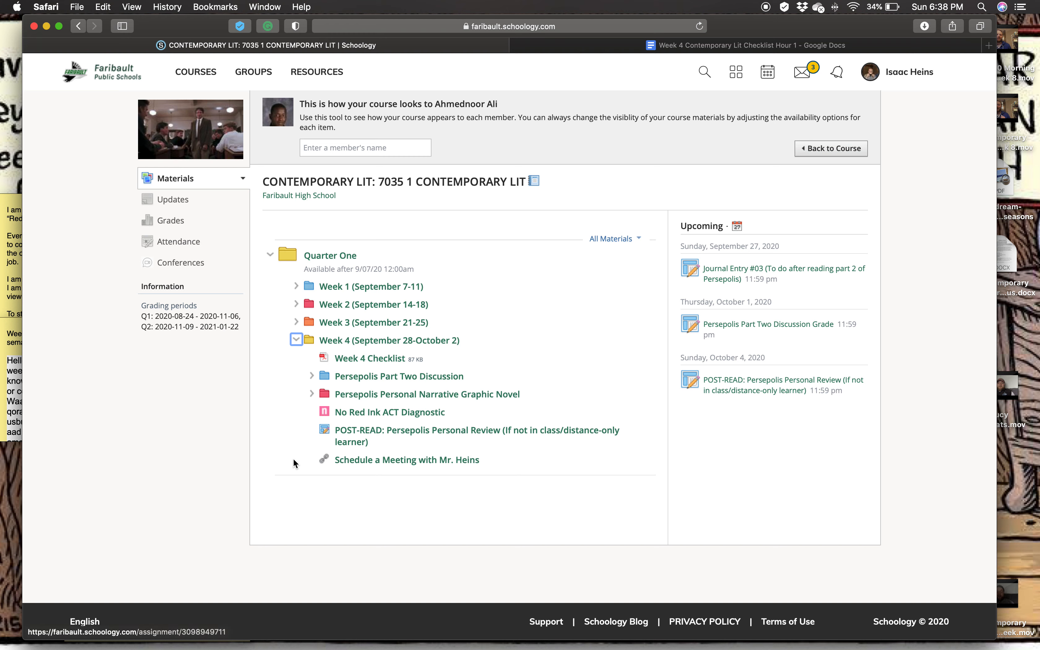
mouse_move(360, 485)
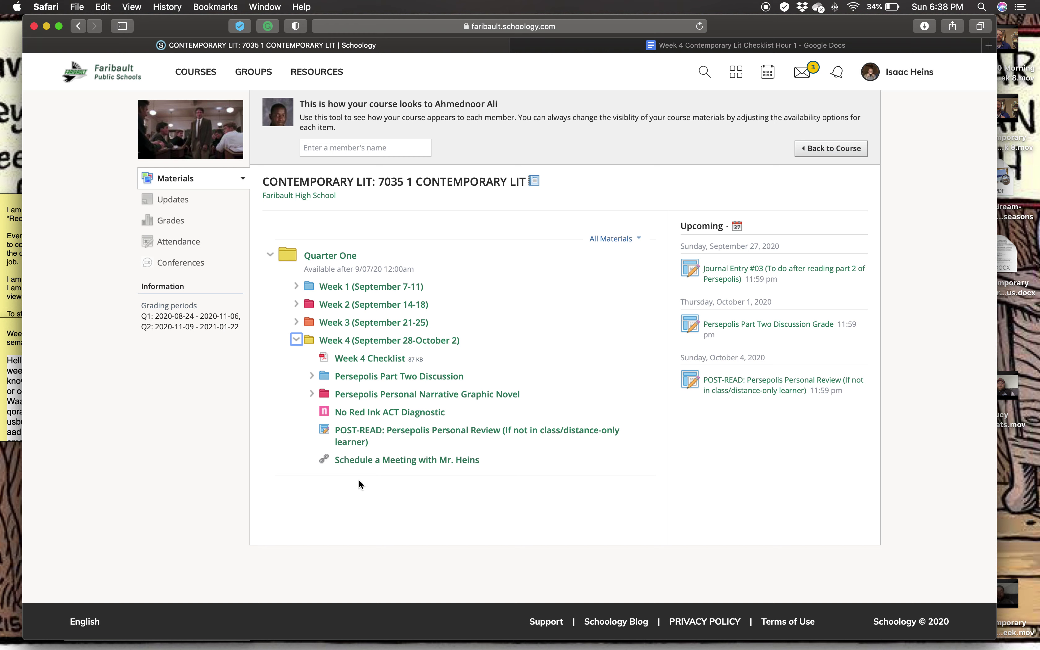
mouse_move(499, 471)
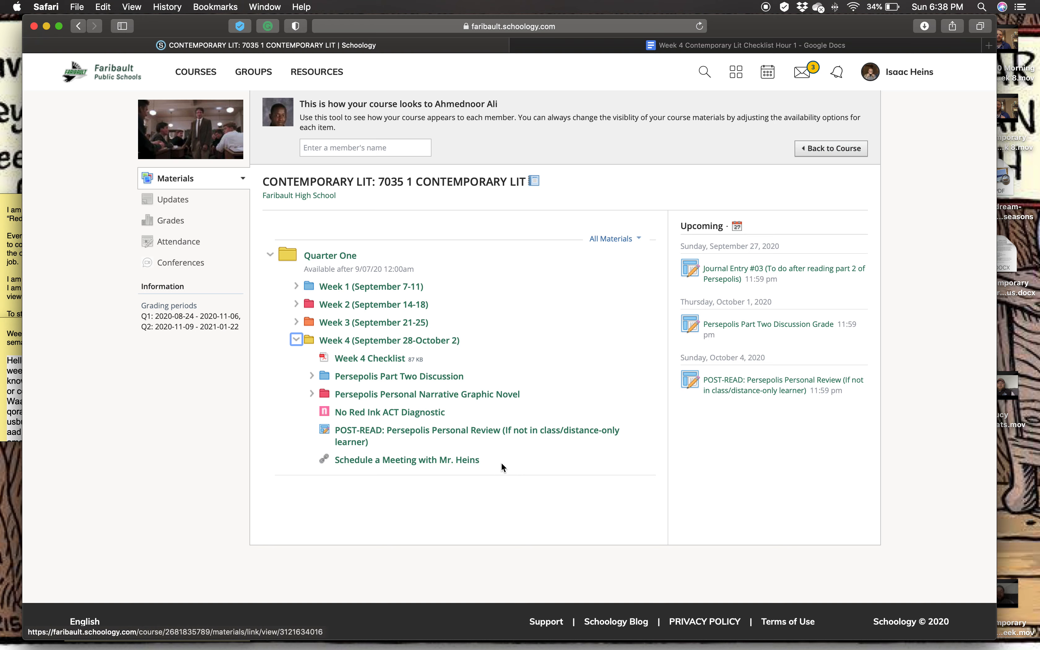
mouse_move(491, 465)
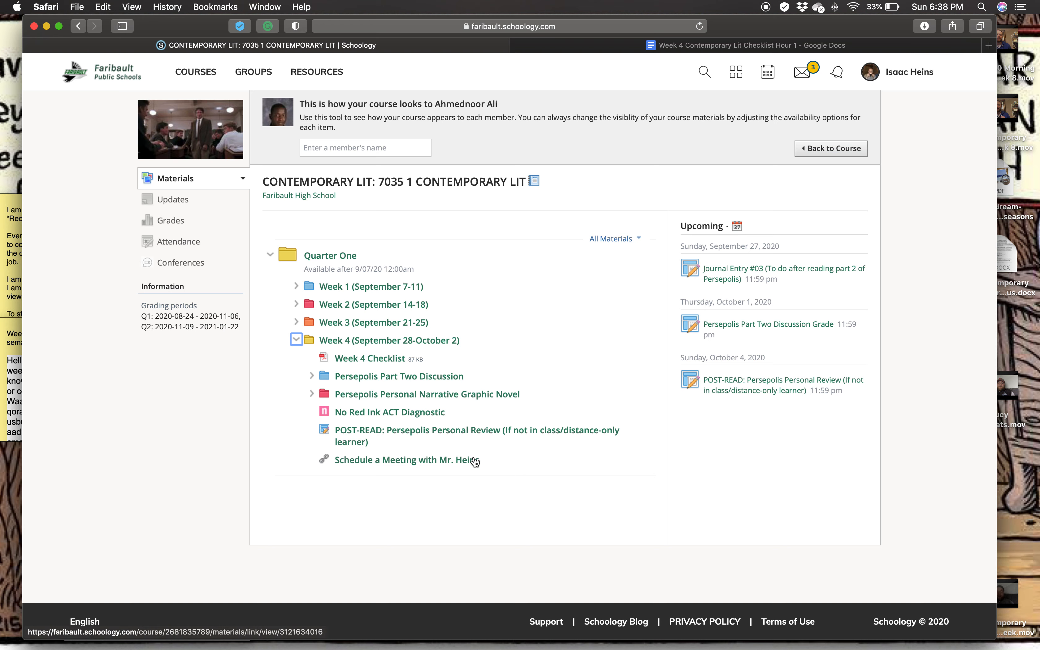
mouse_move(484, 465)
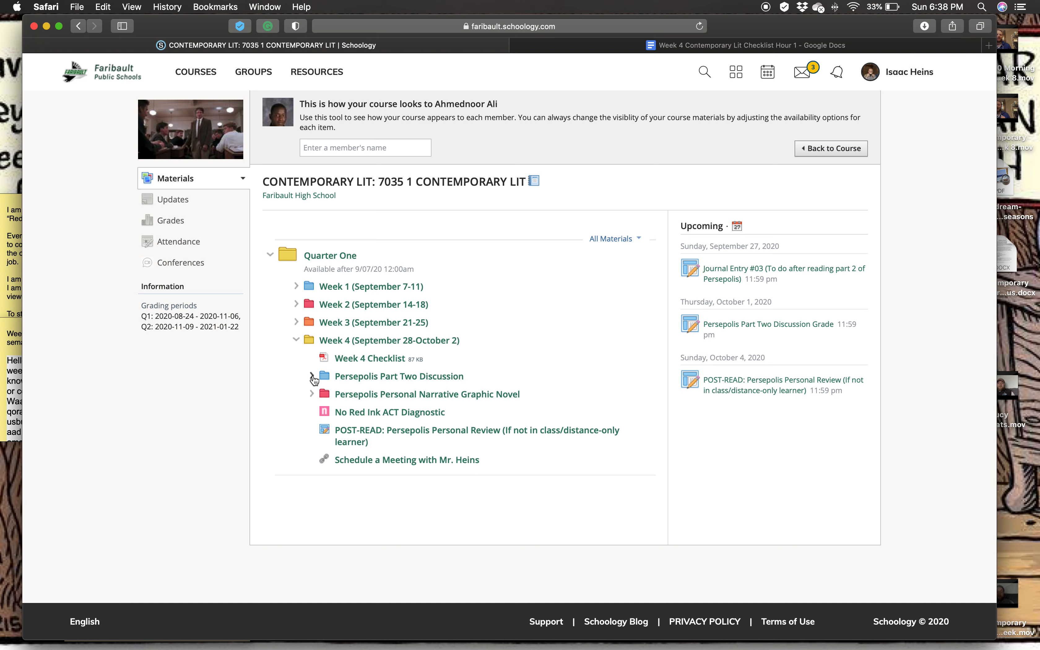
Expand the Persepolis Part Two Discussion folder to show its grade item and questions PDF.
left_click(313, 376)
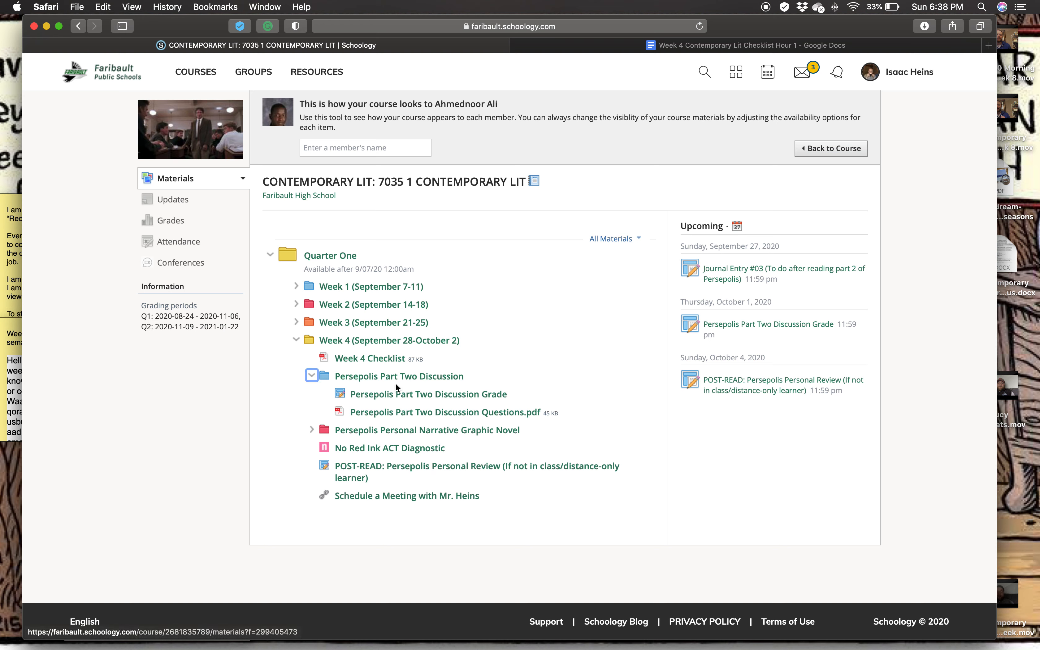
mouse_move(604, 500)
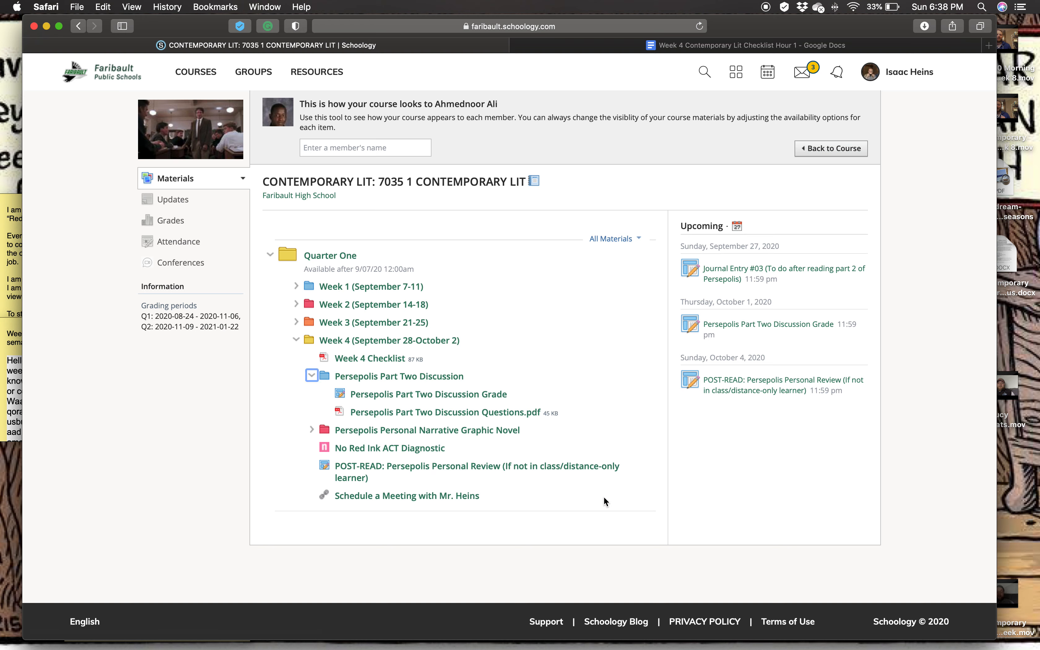
mouse_move(623, 498)
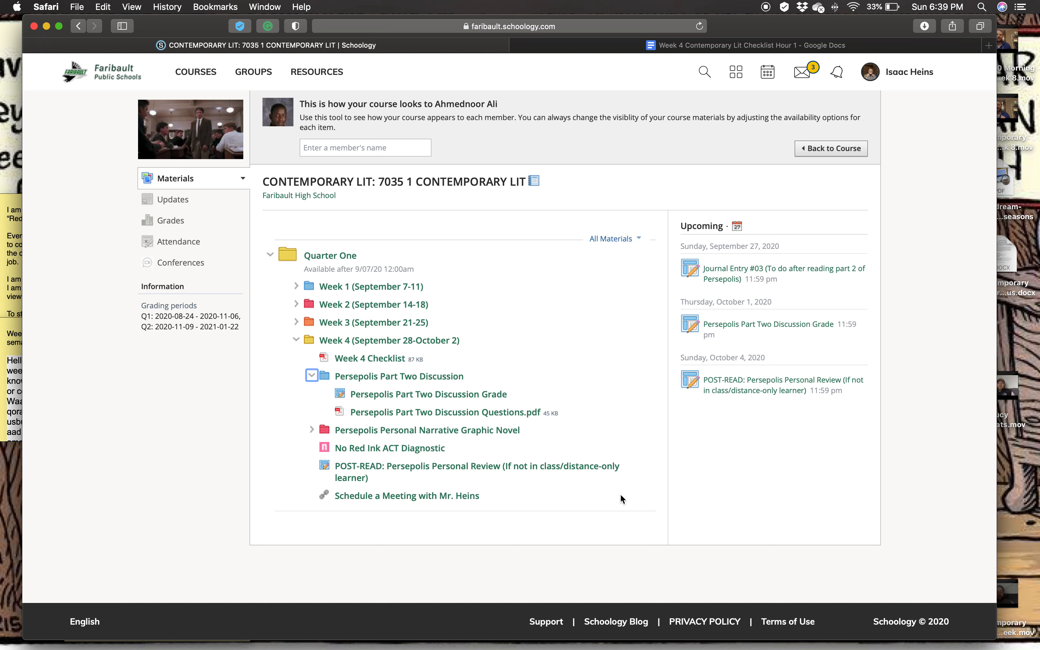
mouse_move(402, 468)
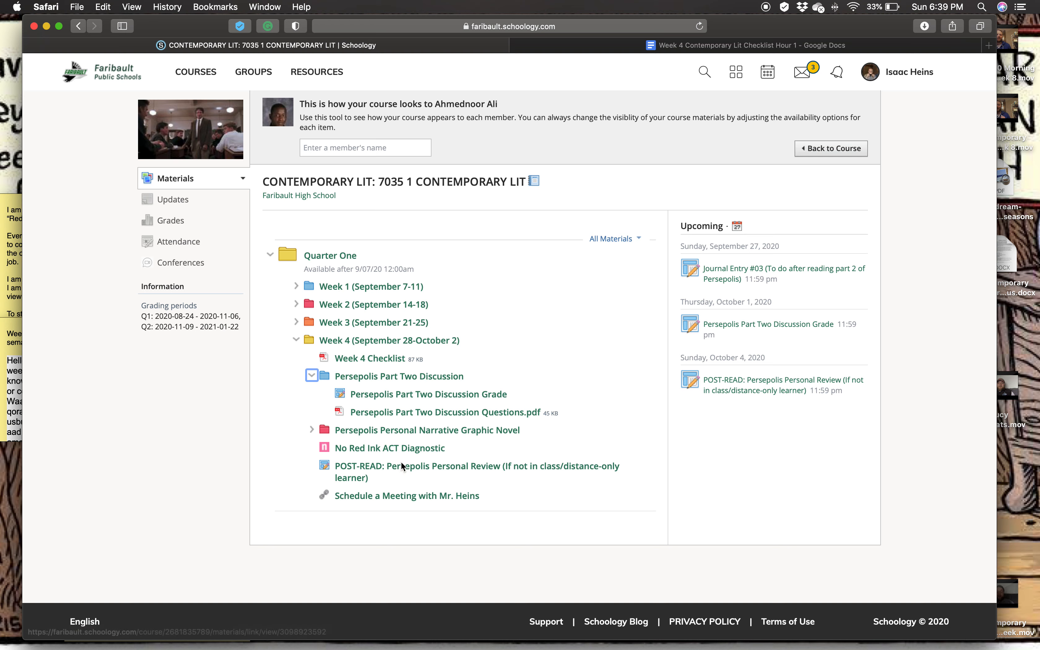
mouse_move(570, 418)
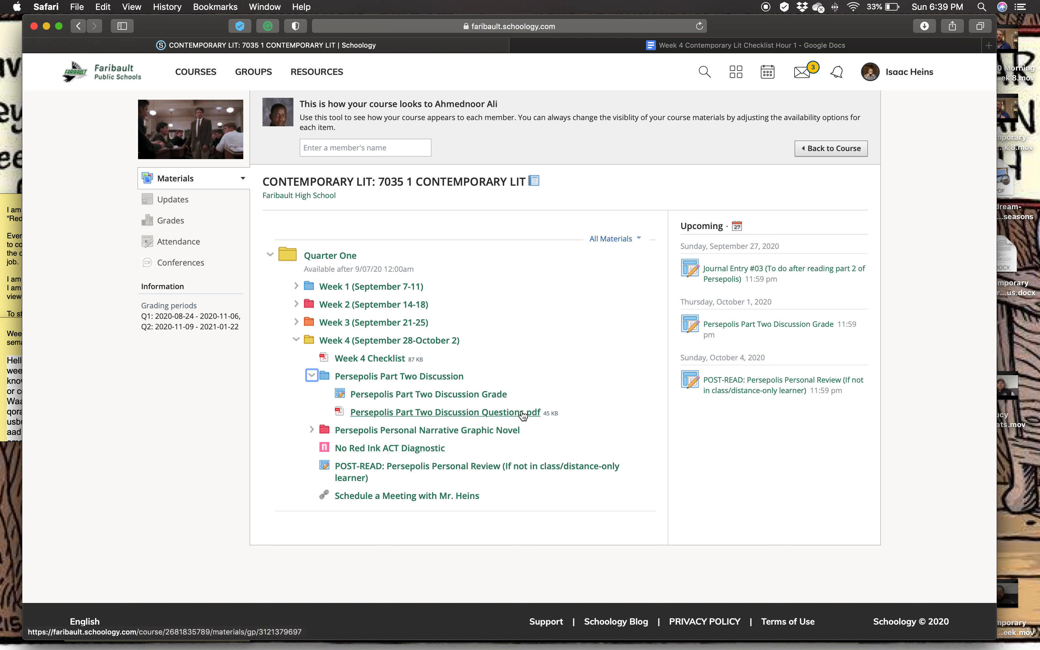
mouse_move(353, 422)
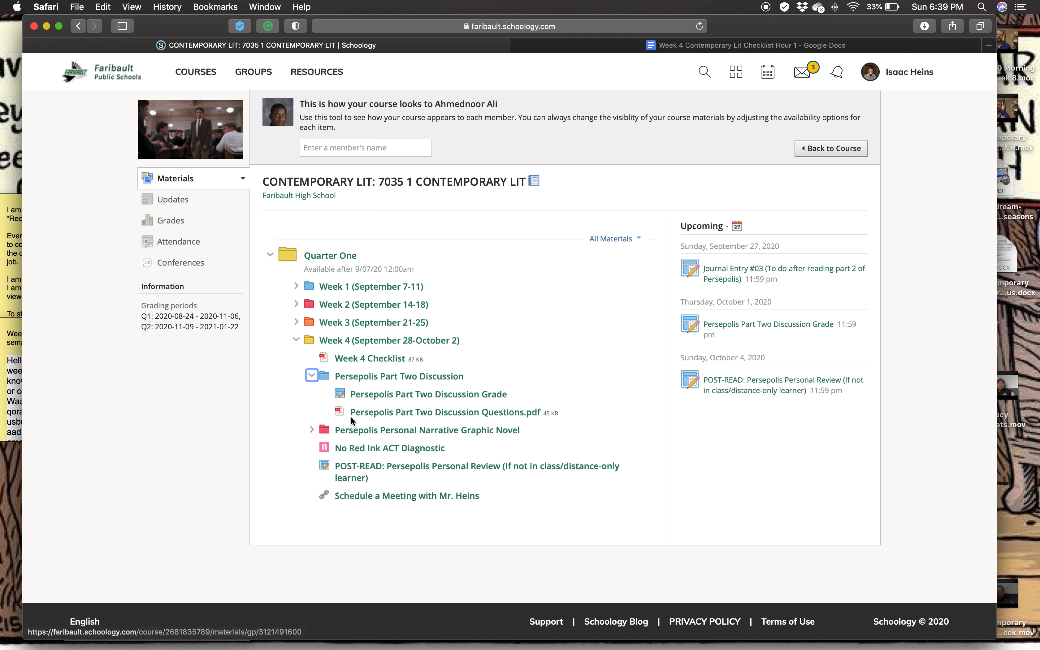
mouse_move(515, 387)
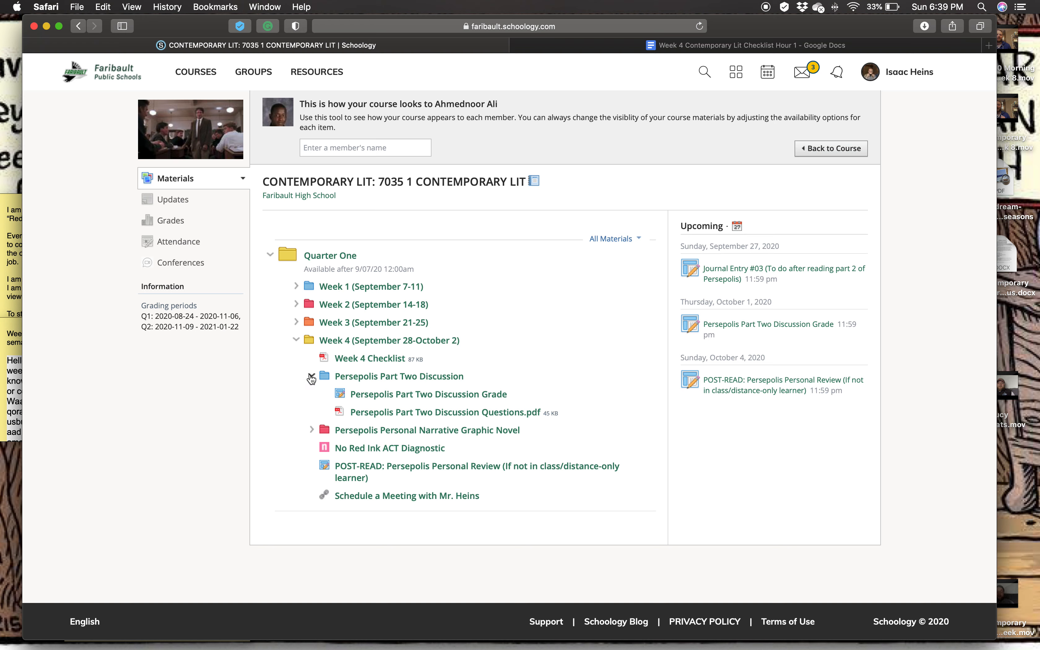
left_click(309, 379)
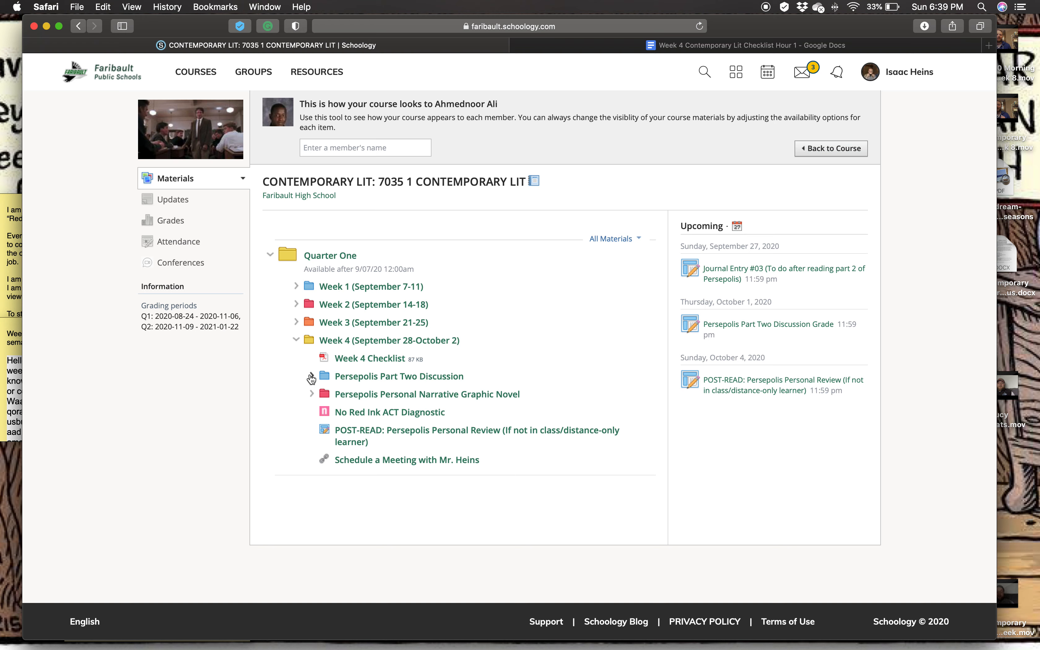
mouse_move(312, 385)
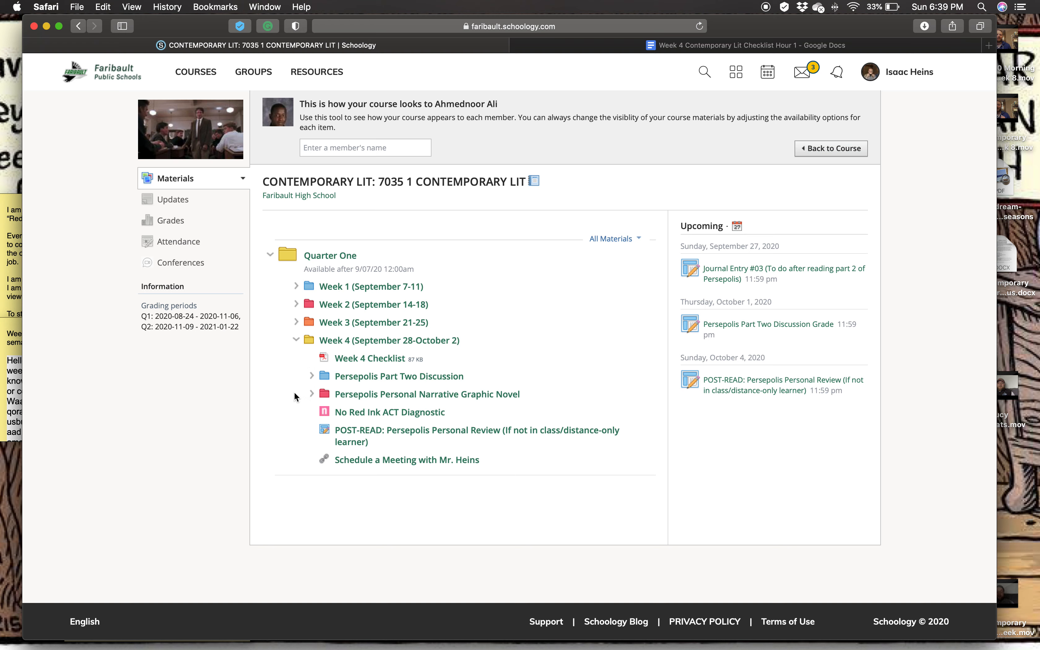
mouse_move(423, 434)
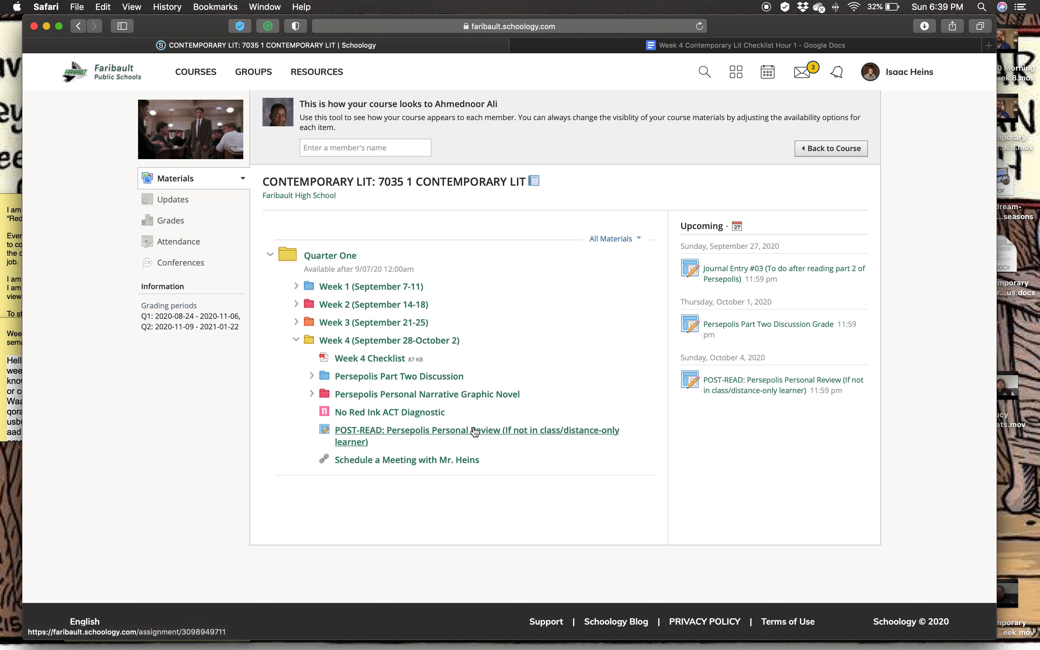
mouse_move(453, 424)
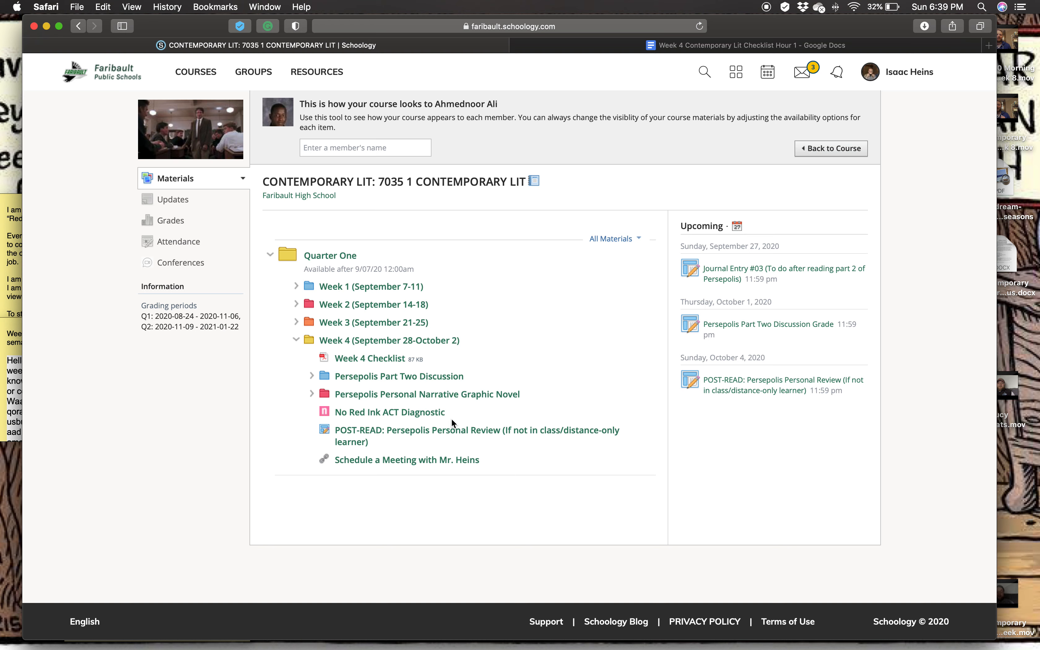
mouse_move(311, 410)
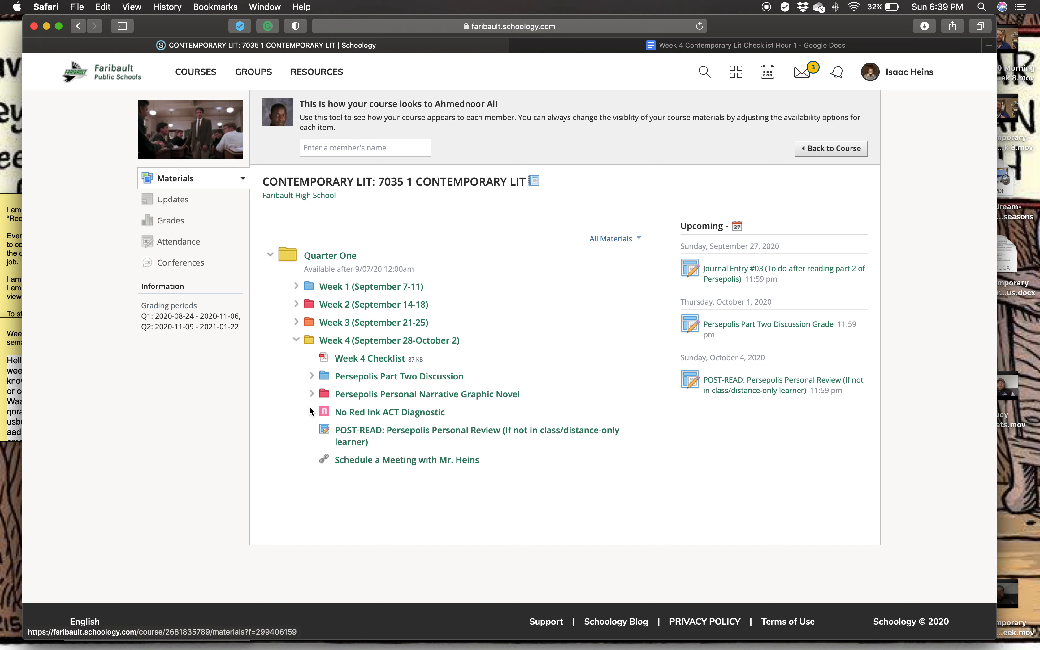
mouse_move(467, 422)
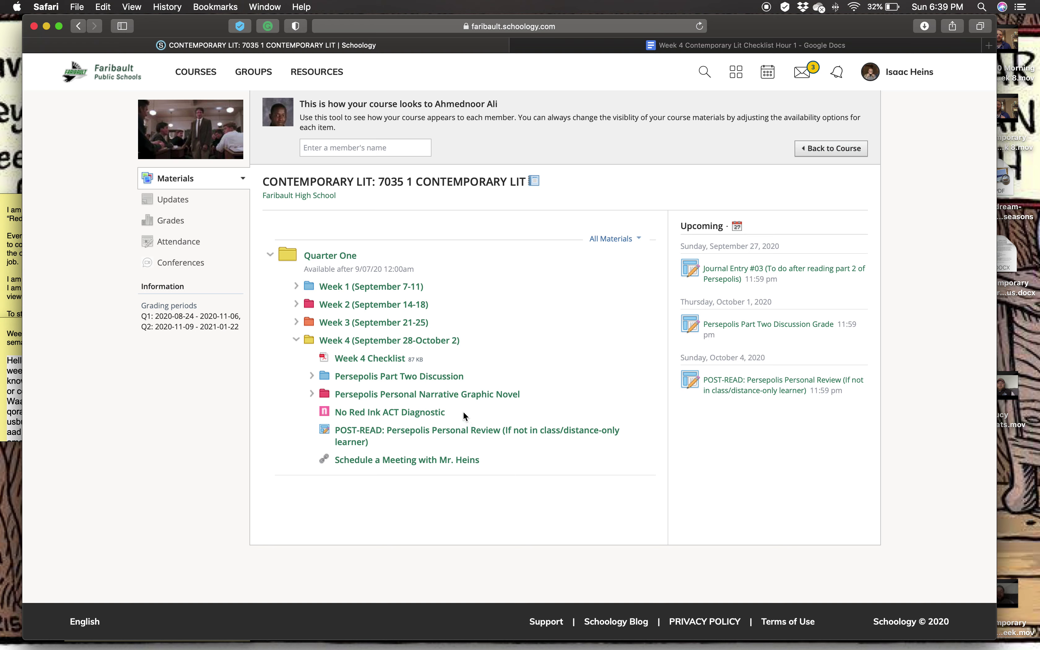
mouse_move(443, 408)
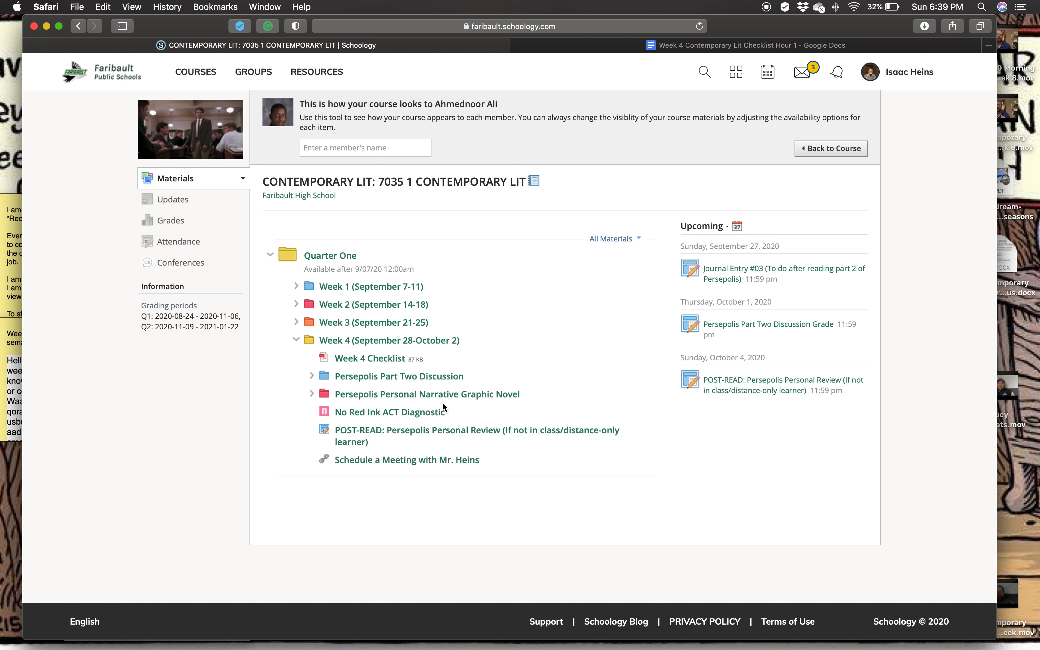
mouse_move(465, 421)
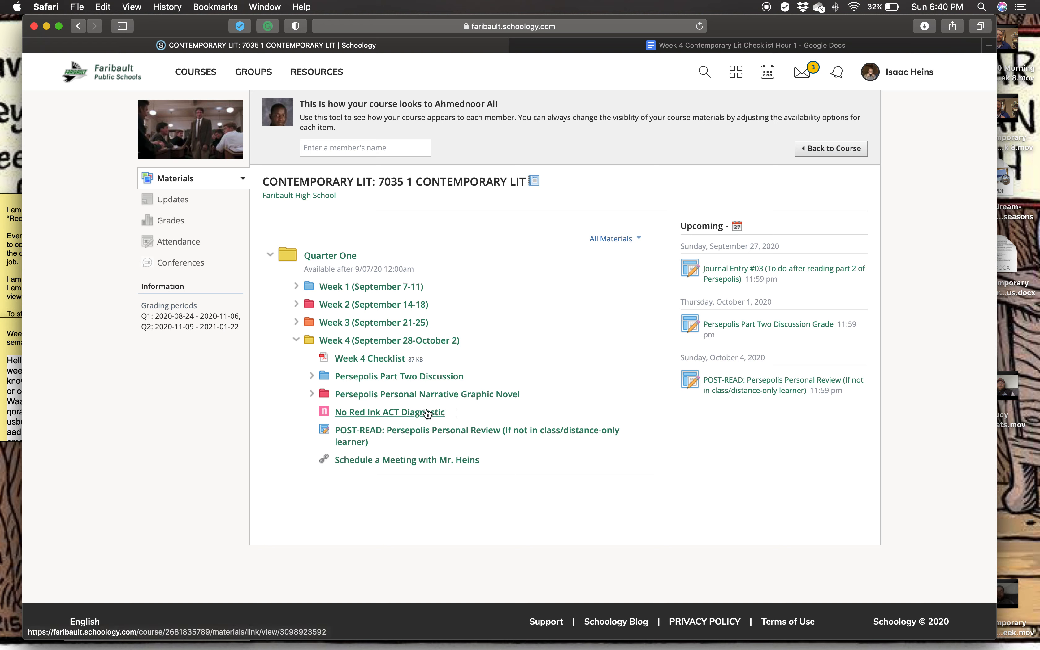
Expand the Persepolis Personal Narrative Graphic Novel folder to show its three PDFs.
left_click(312, 395)
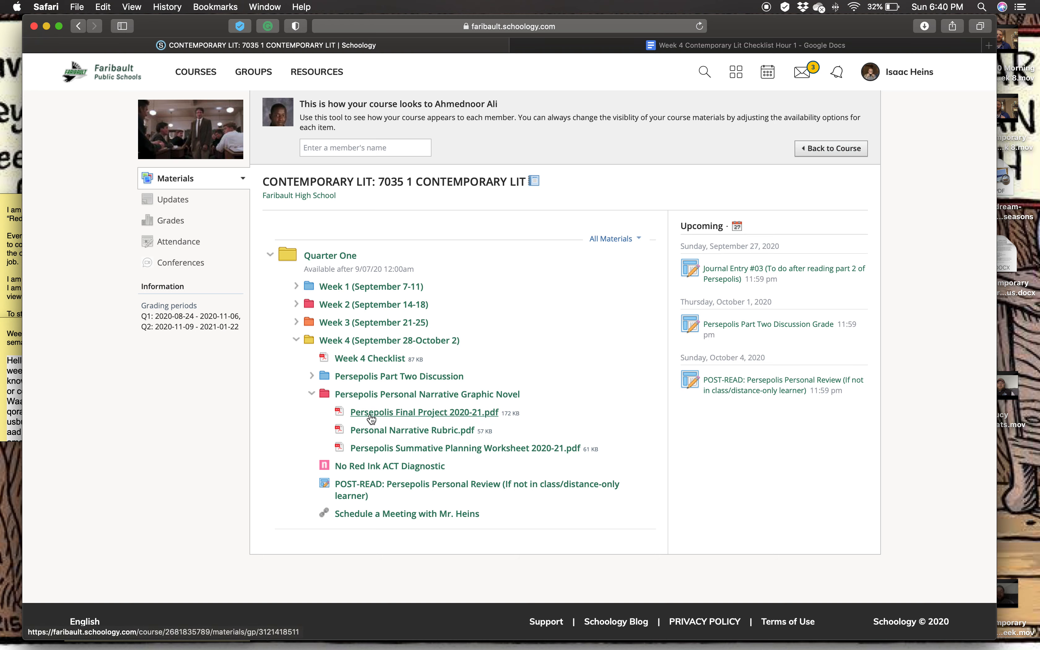
mouse_move(480, 442)
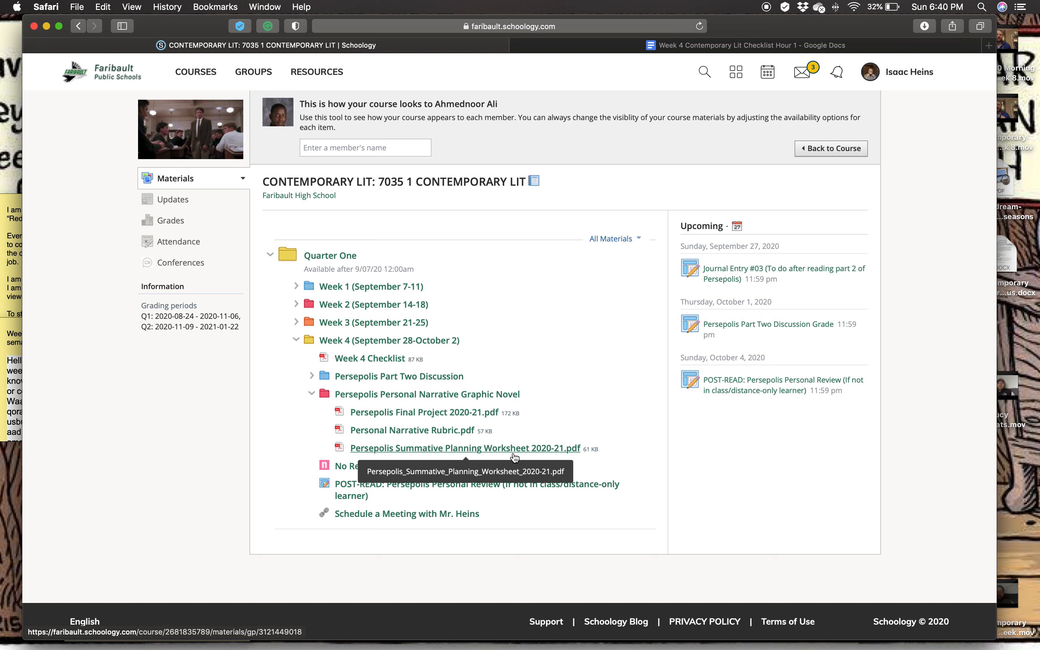
mouse_move(472, 416)
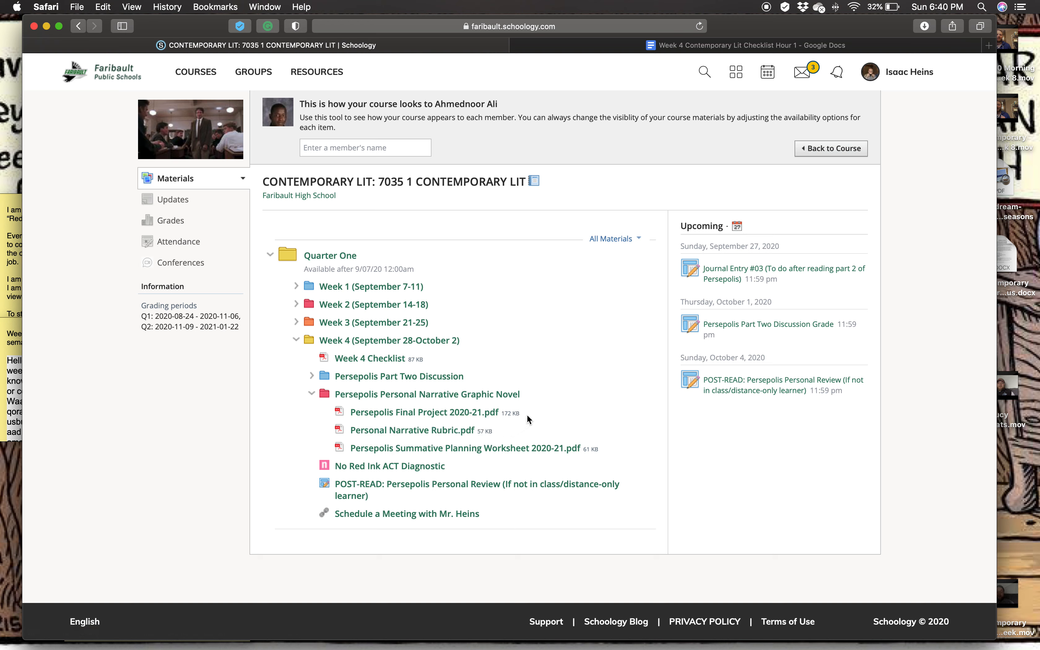
mouse_move(515, 433)
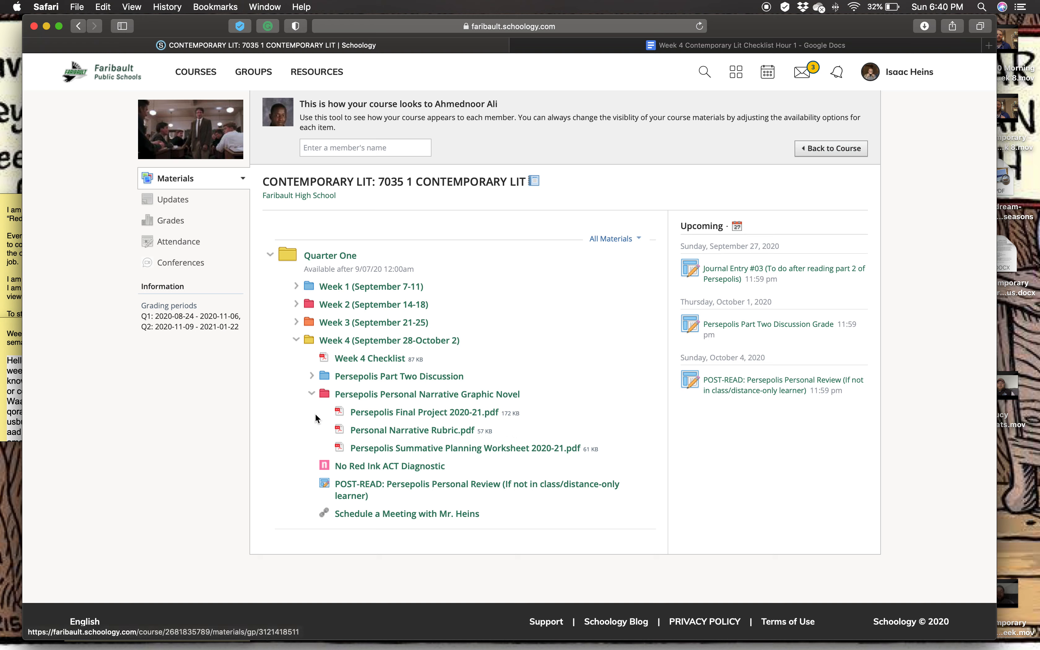
Collapse the Persepolis Personal Narrative Graphic Novel folder again.
left_click(312, 392)
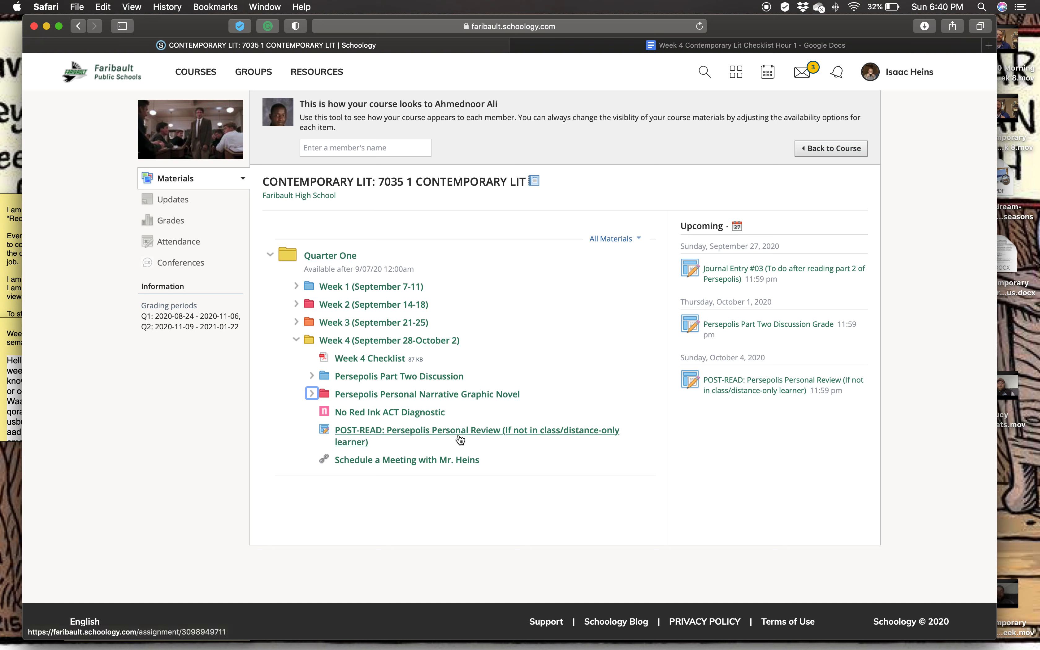
mouse_move(541, 444)
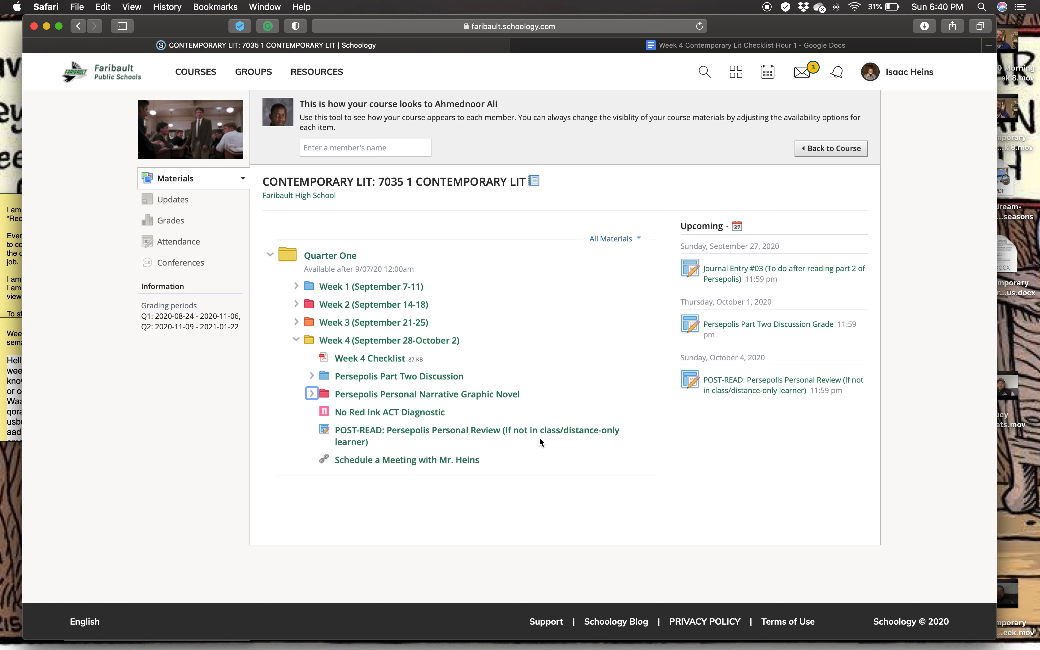
mouse_move(550, 448)
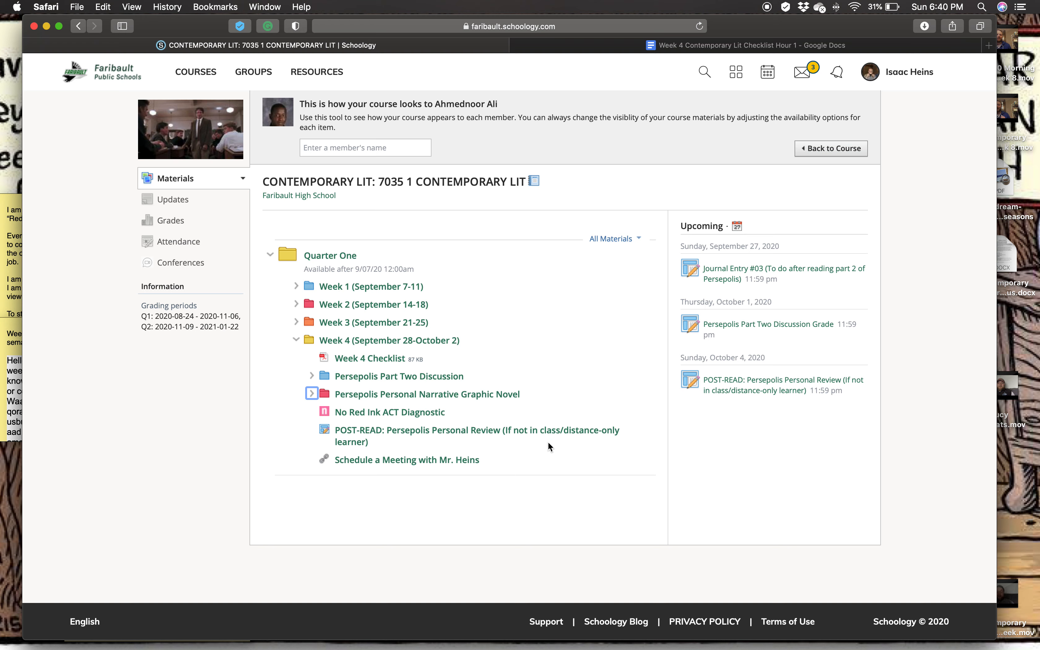
mouse_move(536, 439)
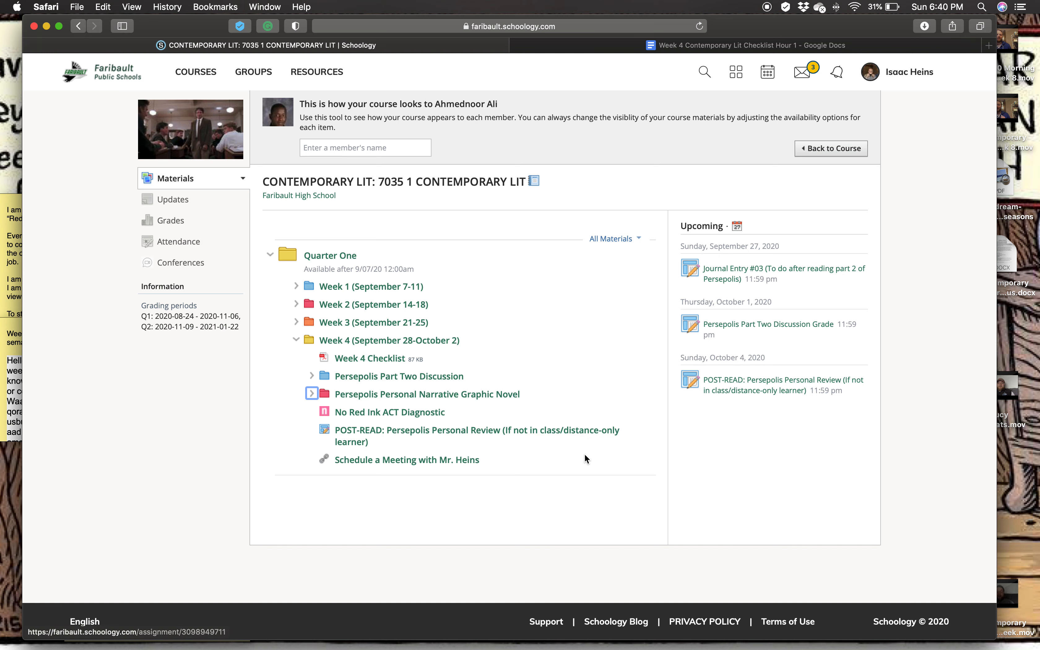
mouse_move(632, 412)
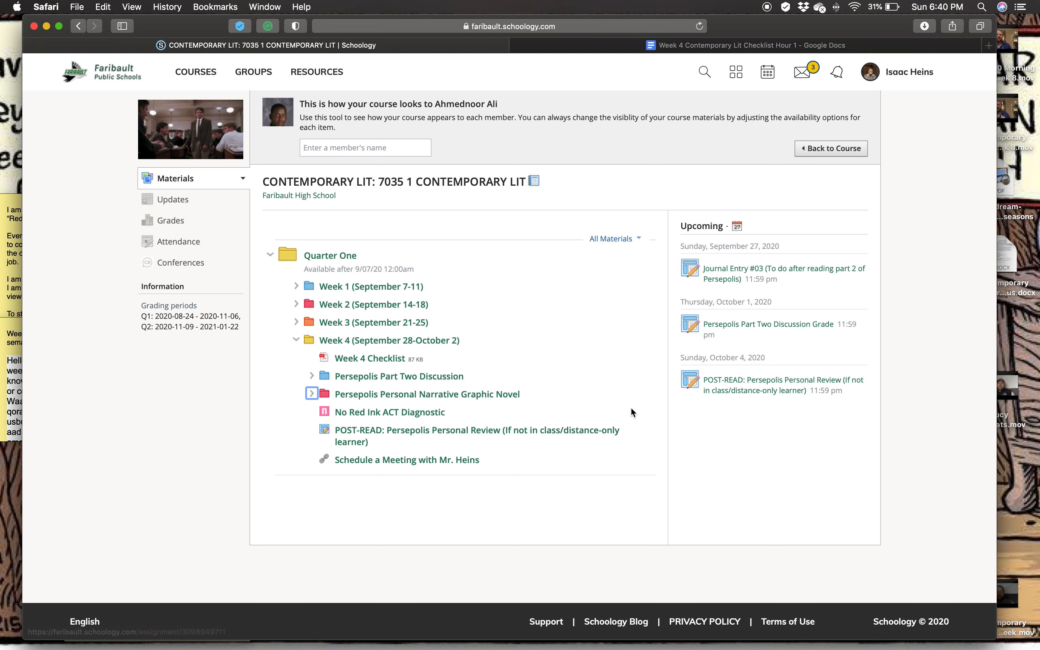
mouse_move(645, 439)
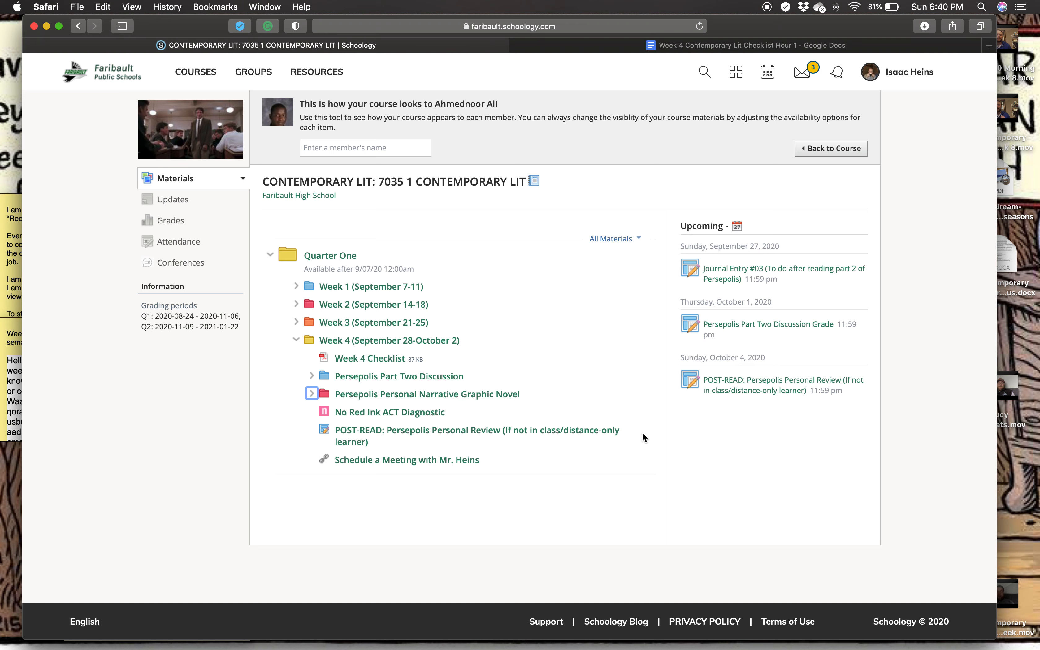
mouse_move(639, 431)
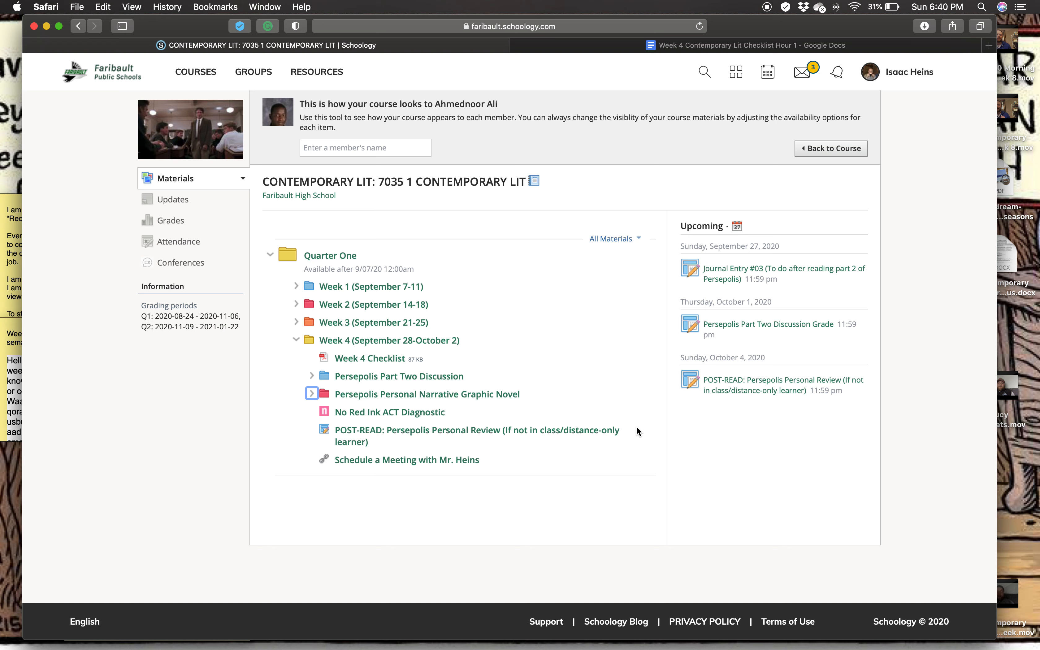
mouse_move(511, 431)
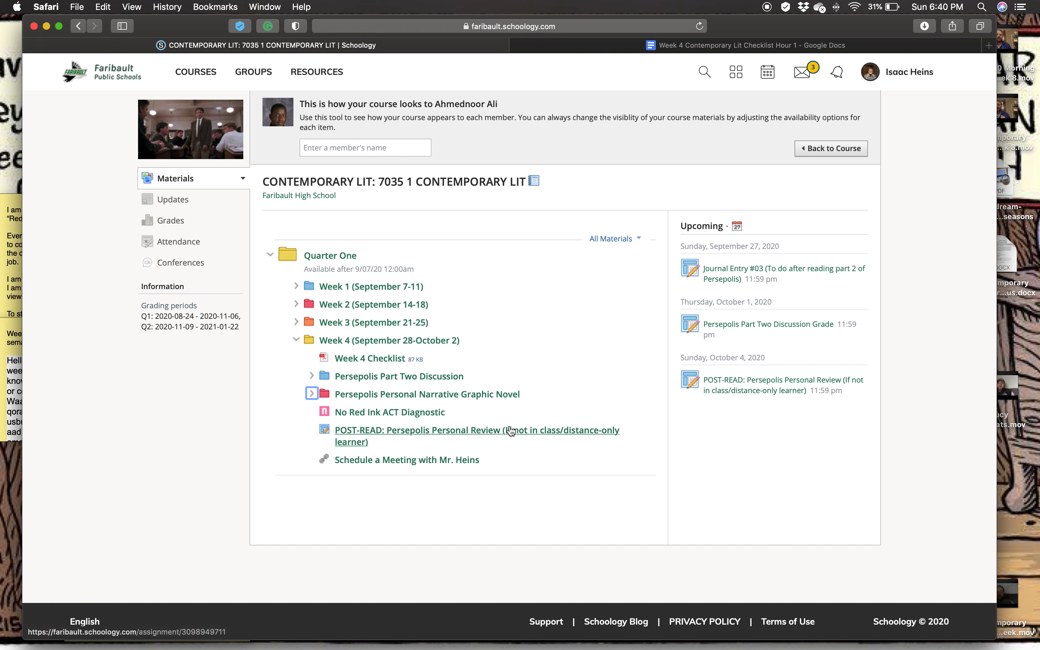
mouse_move(403, 405)
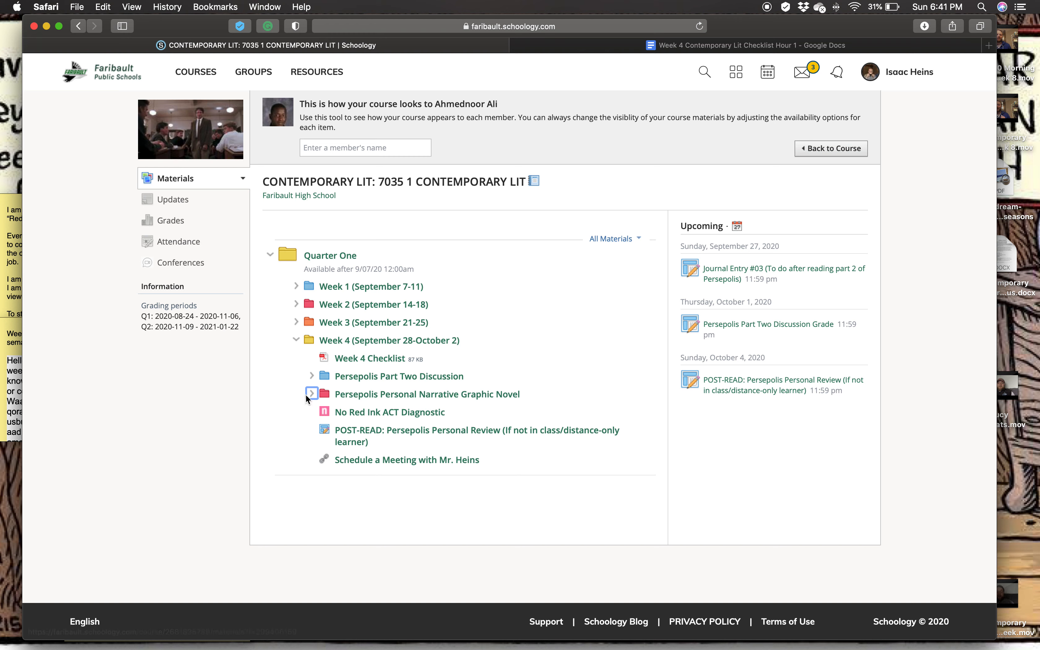
left_click(312, 393)
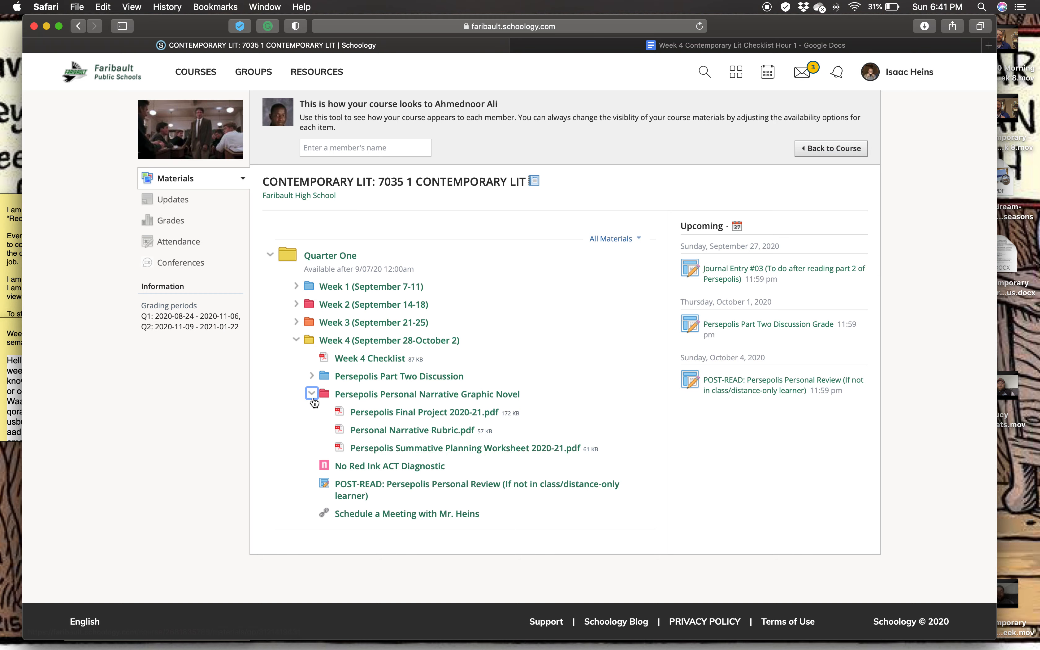
left_click(312, 393)
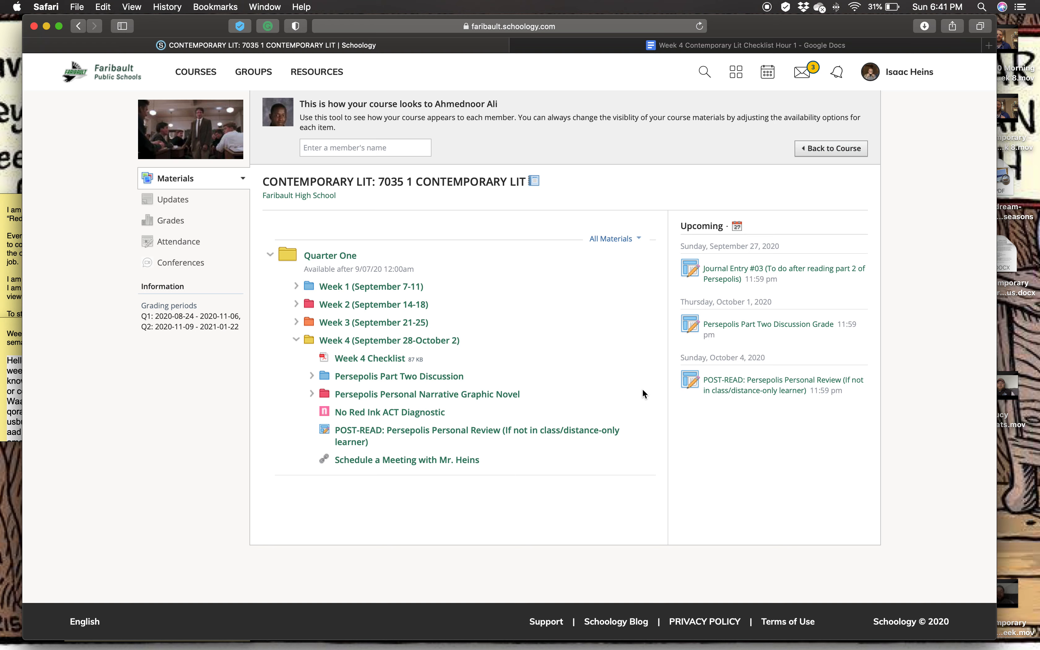
mouse_move(570, 411)
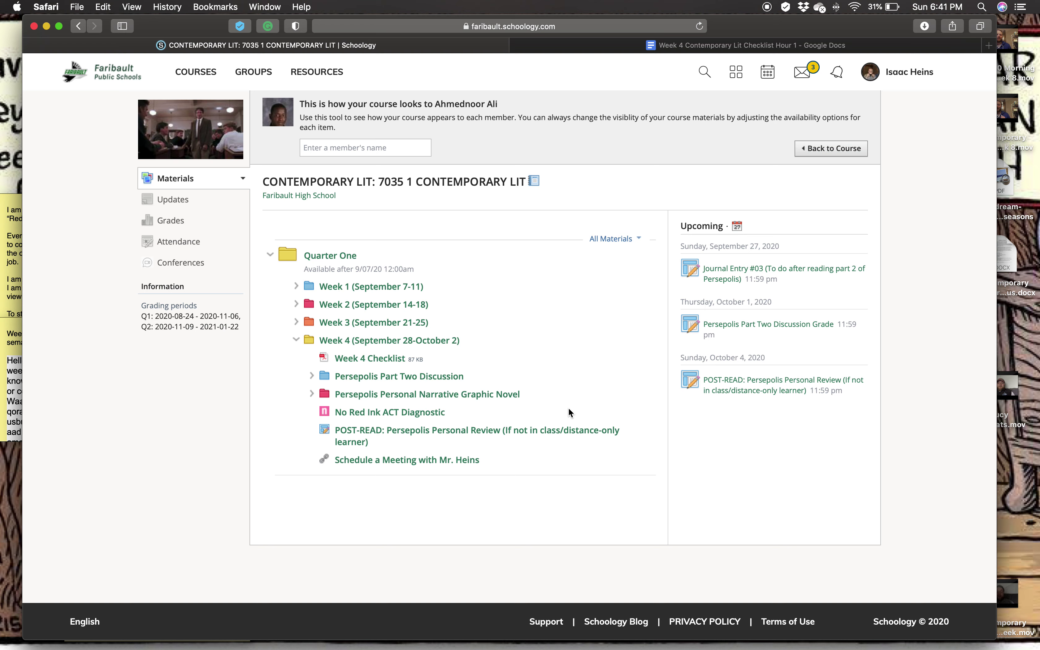
mouse_move(626, 403)
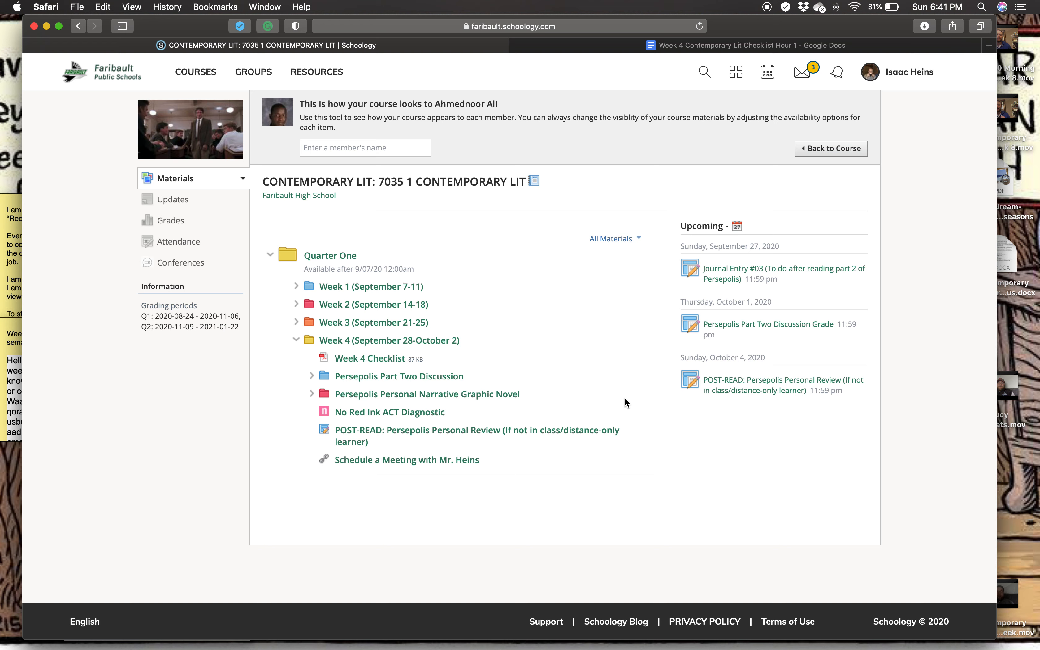
mouse_move(635, 397)
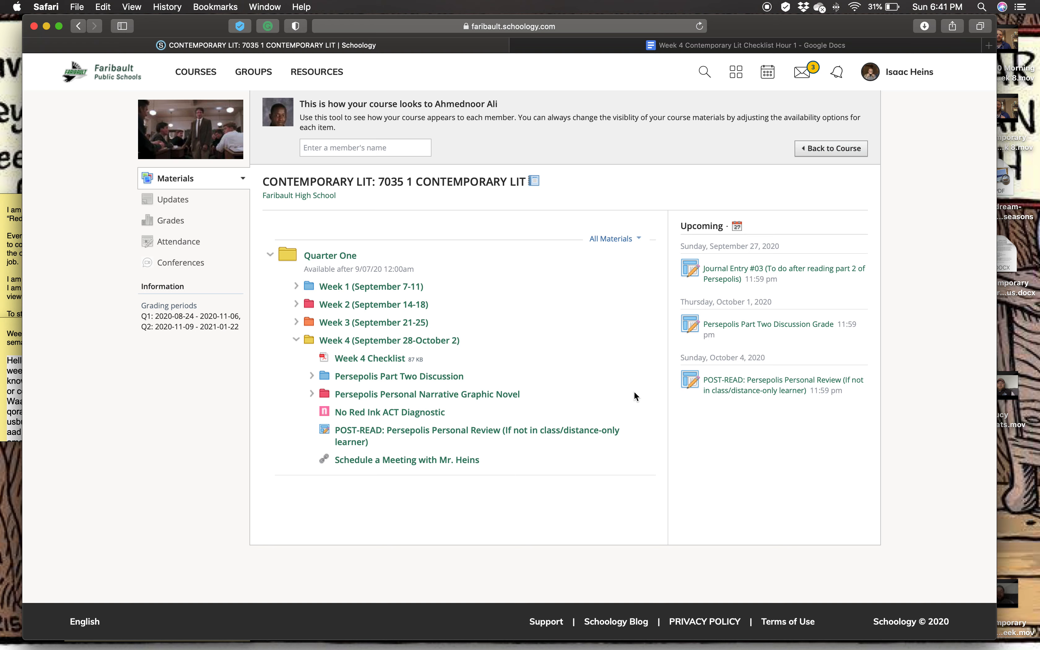
mouse_move(654, 414)
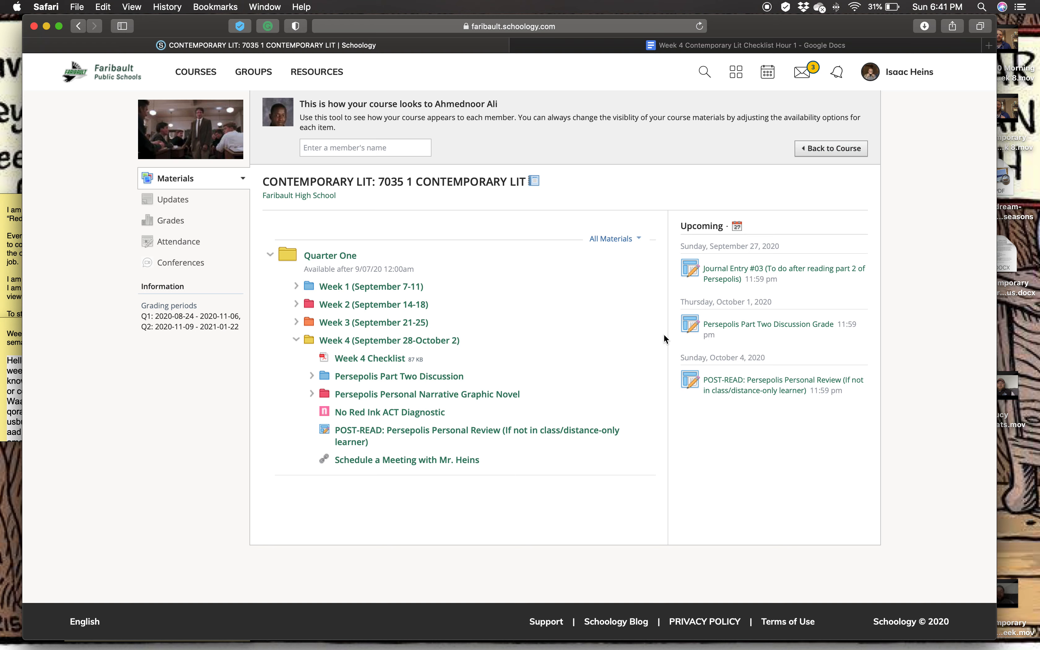
mouse_move(670, 335)
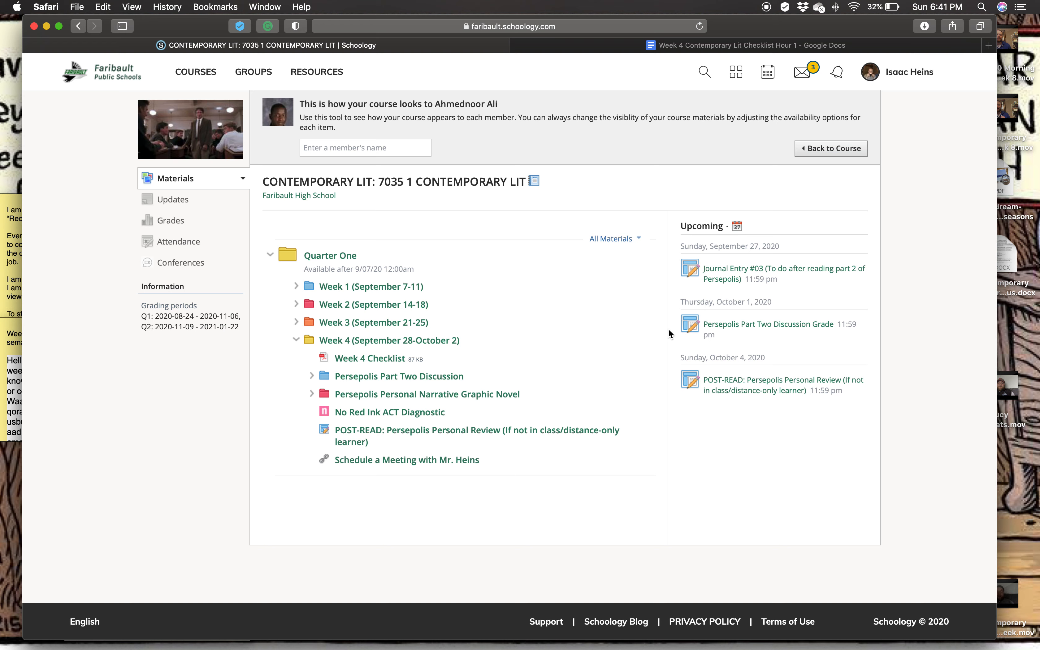